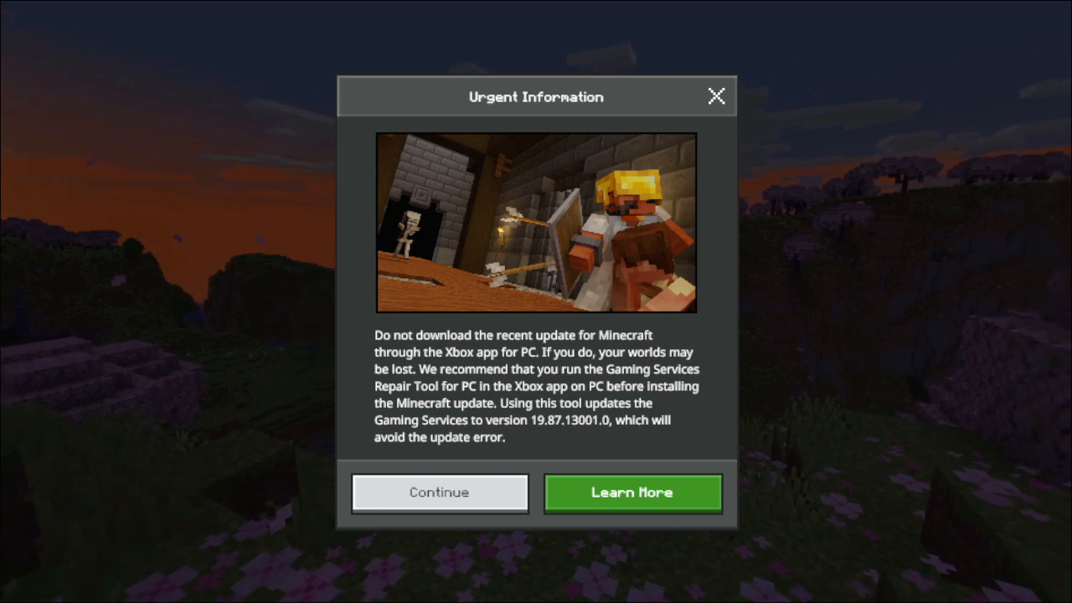
{"action": "left_click", "coordinate": [632, 492]}
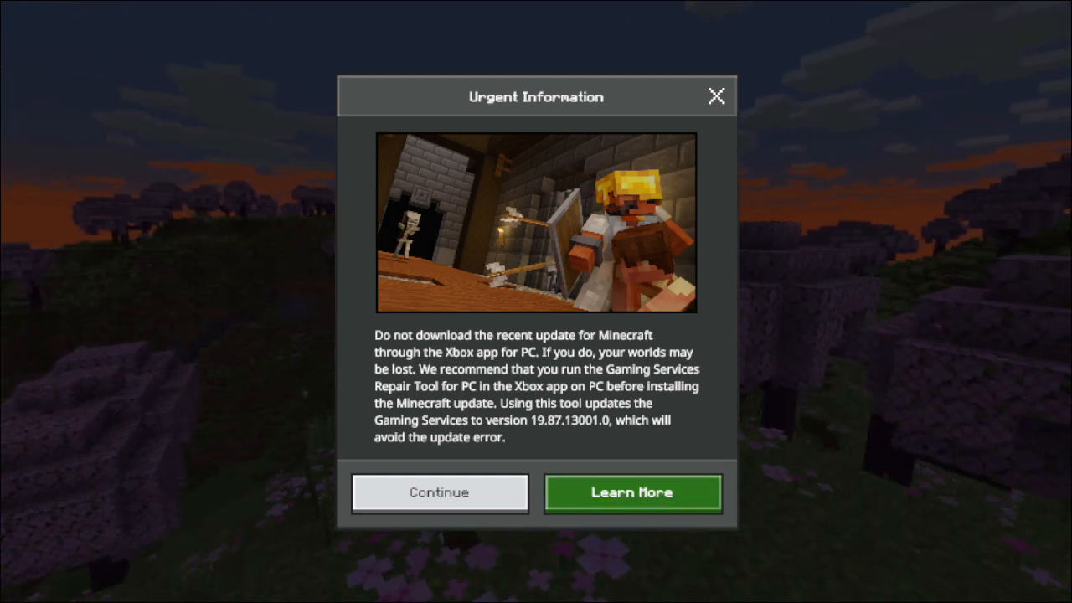
{"action": "left_click", "coordinate": [631, 493]}
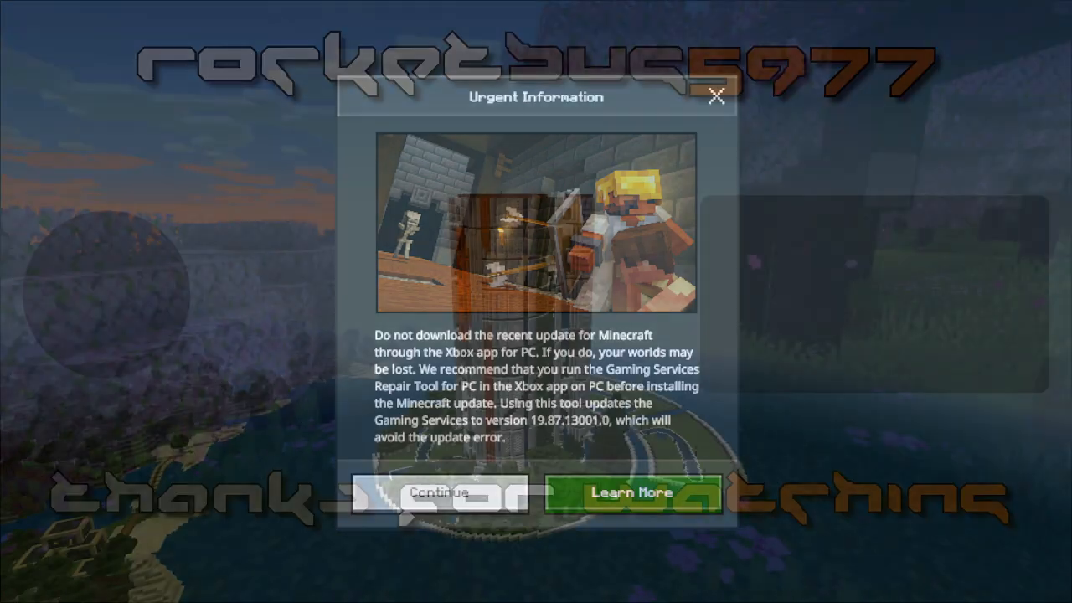
{"action": "left_click", "coordinate": [438, 491]}
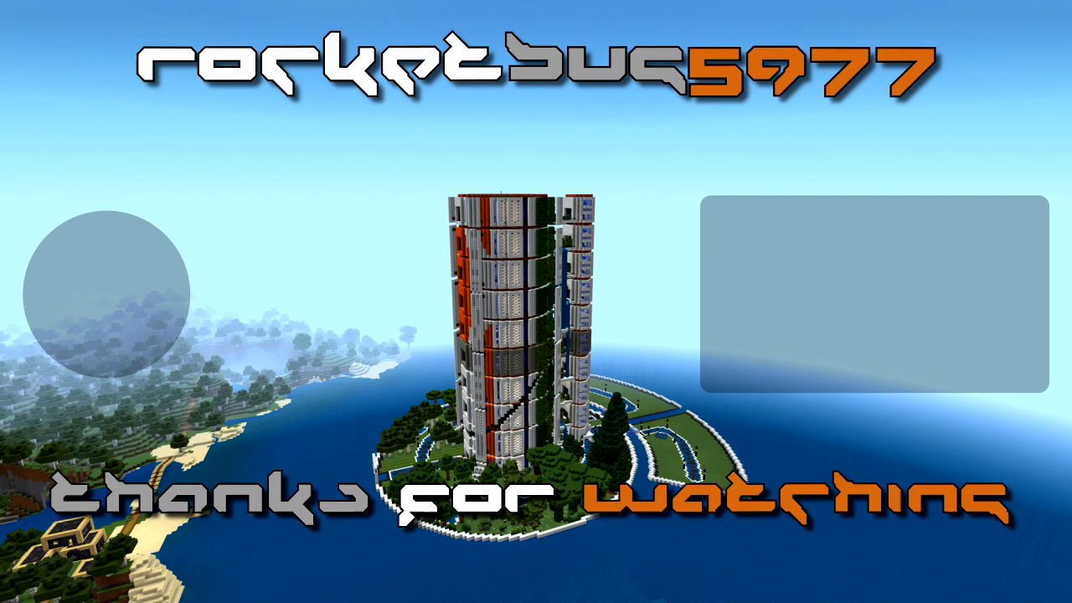